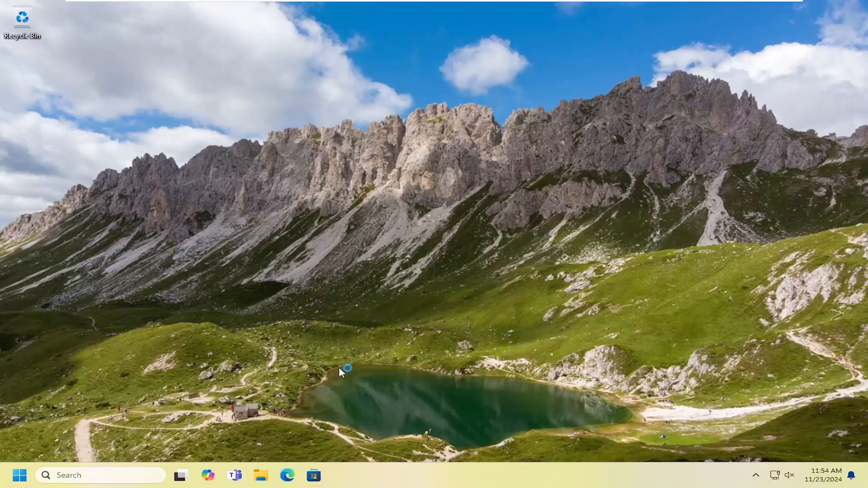
# Step: Launch Edge from the taskbar so the Google home page appears
pyautogui.click(287, 475)
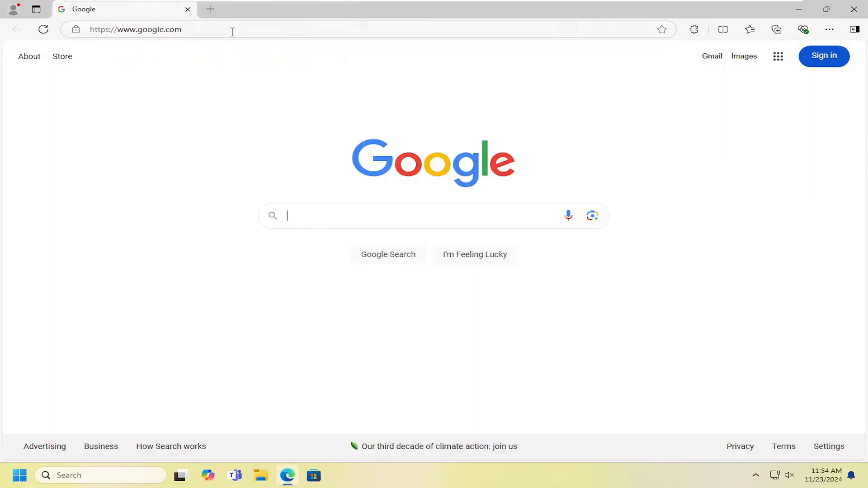
# Step: Search Google for 'visual c++ redistributable' and go to Microsoft Learn's latest supported downloads page
pyautogui.write('visual c++ redistr')
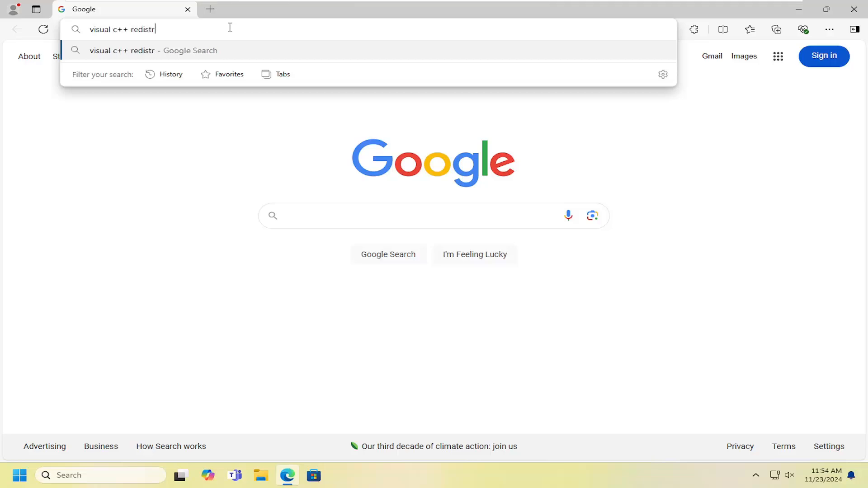
pyautogui.write('i')
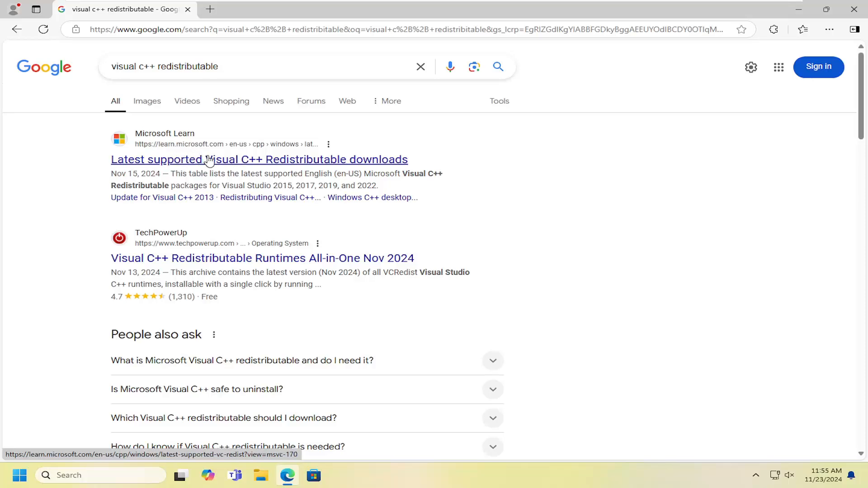
pyautogui.click(260, 159)
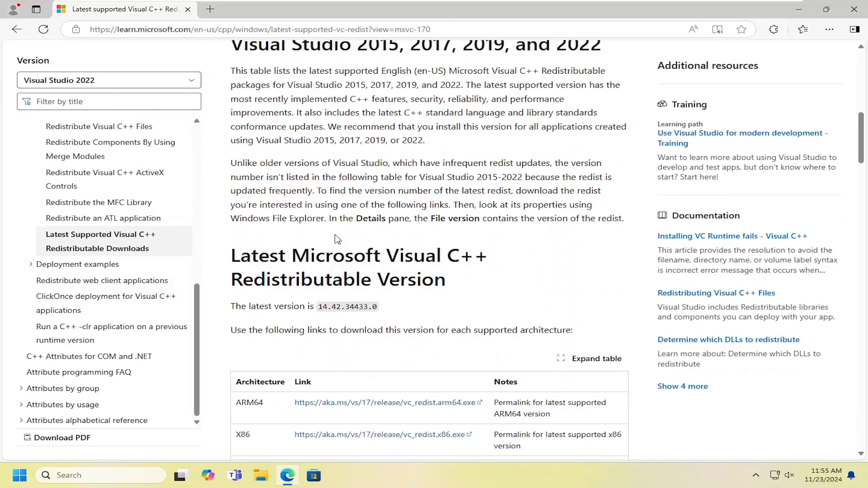
# Step: Download the X64 vc_redist installer from the table and run the downloaded file
pyautogui.scroll(-3)
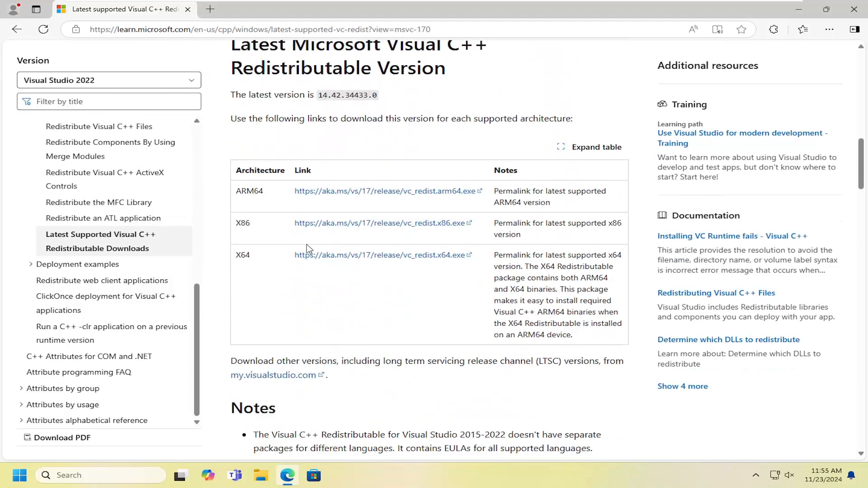
pyautogui.click(380, 255)
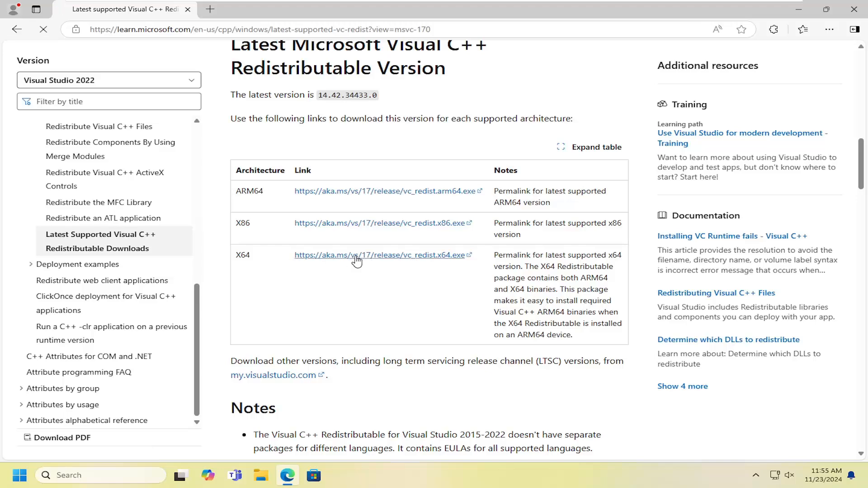
pyautogui.click(380, 255)
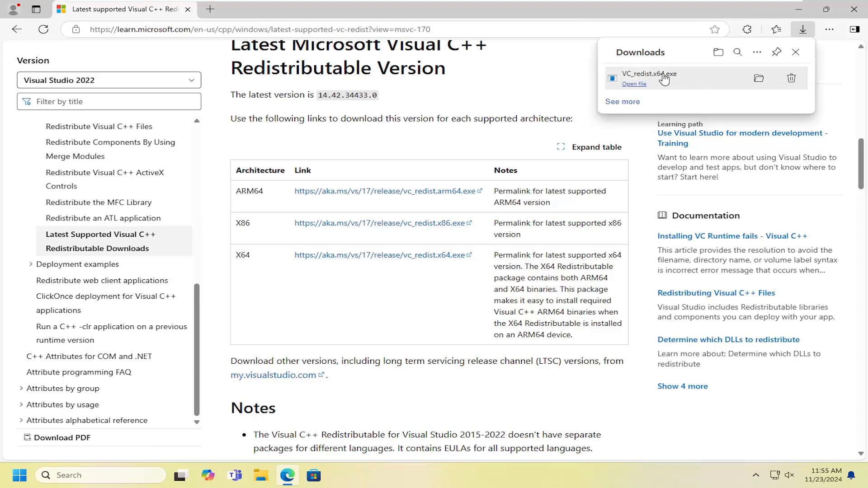
pyautogui.click(634, 84)
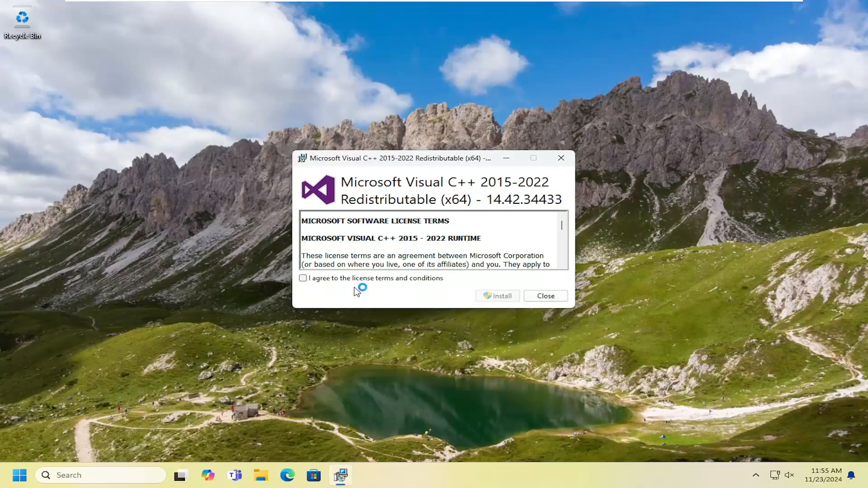
# Step: Accept the license terms, start the install and allow it through User Account Control
pyautogui.click(303, 278)
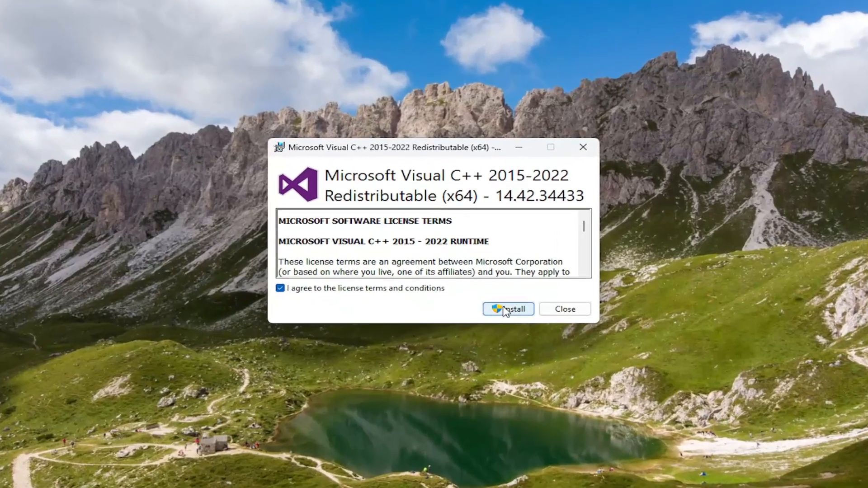
pyautogui.click(507, 309)
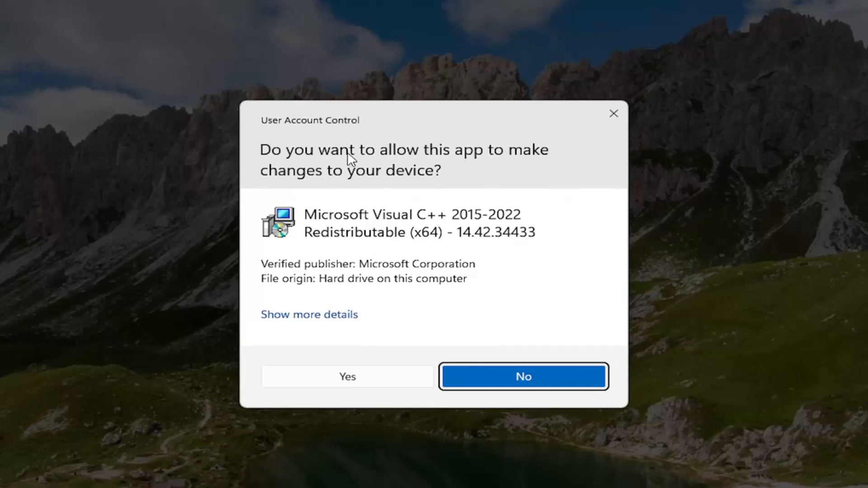
pyautogui.moveTo(466, 279)
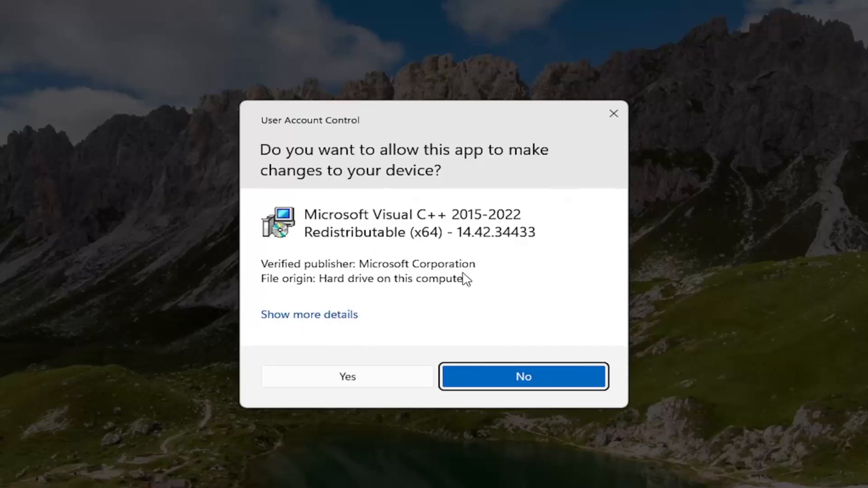
pyautogui.moveTo(348, 382)
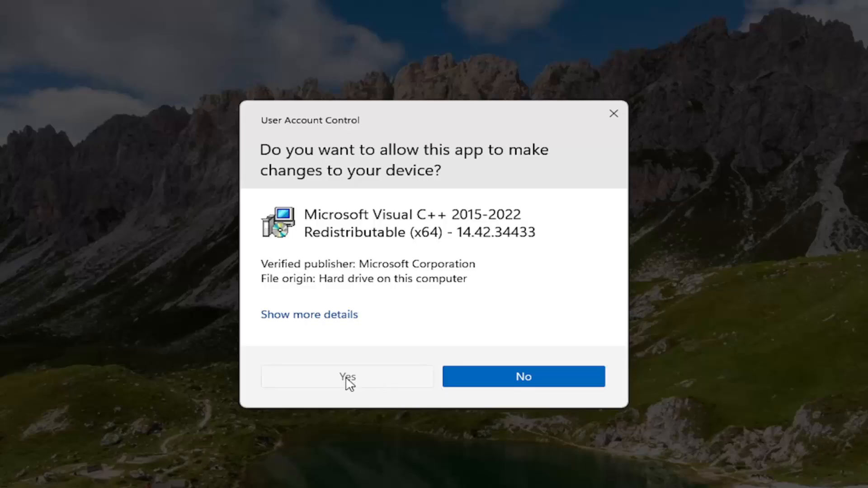
pyautogui.click(347, 376)
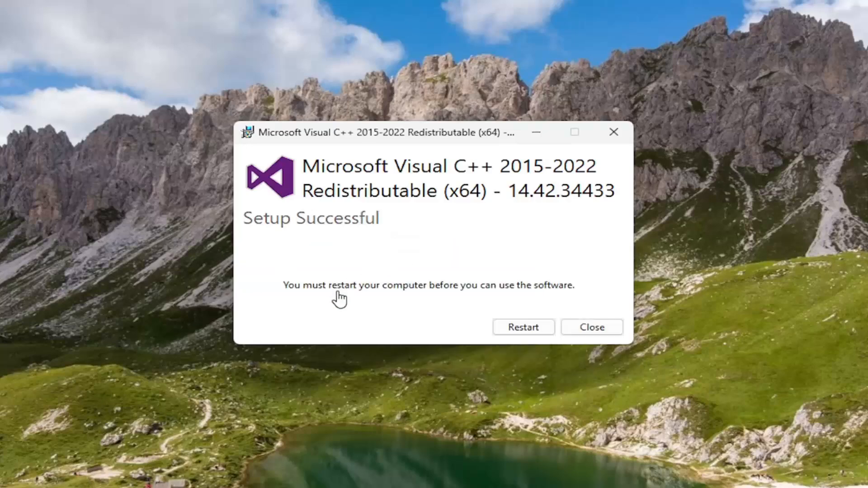
pyautogui.moveTo(586, 302)
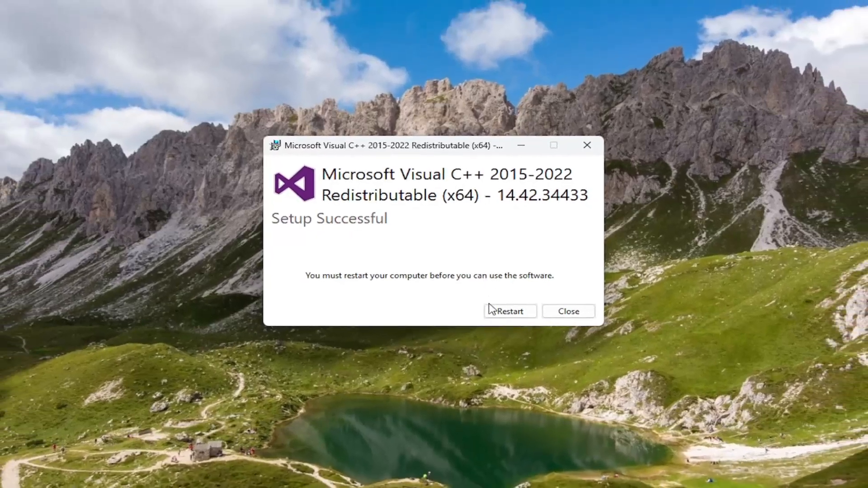
# Step: Restart the computer from the setup dialog to finish the installation
pyautogui.click(509, 311)
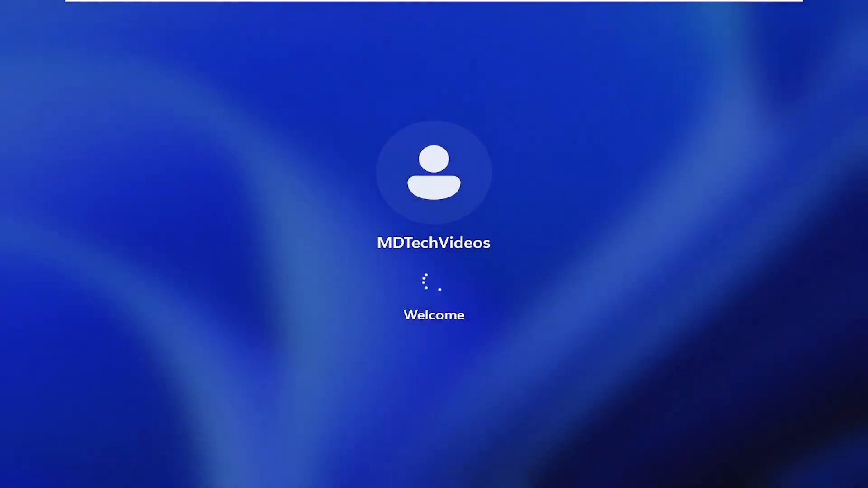